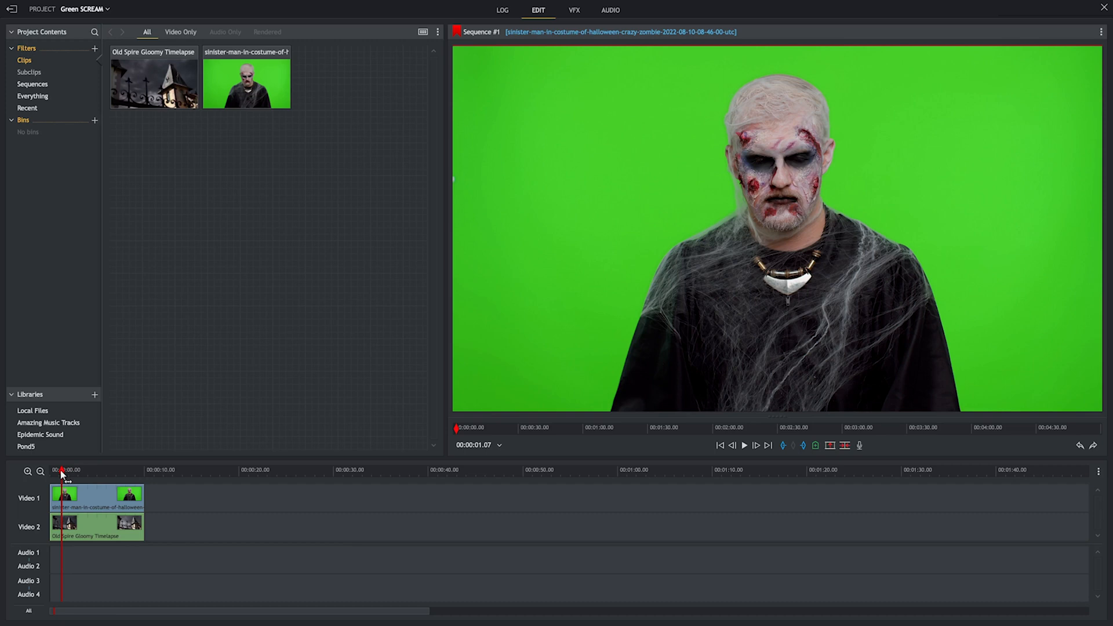
- Apply the Greenscreen key preset to the zombie clip in the VFX workspace
{"action": "left_click_drag", "start_coordinate": [63, 470], "coordinate": [124, 470]}
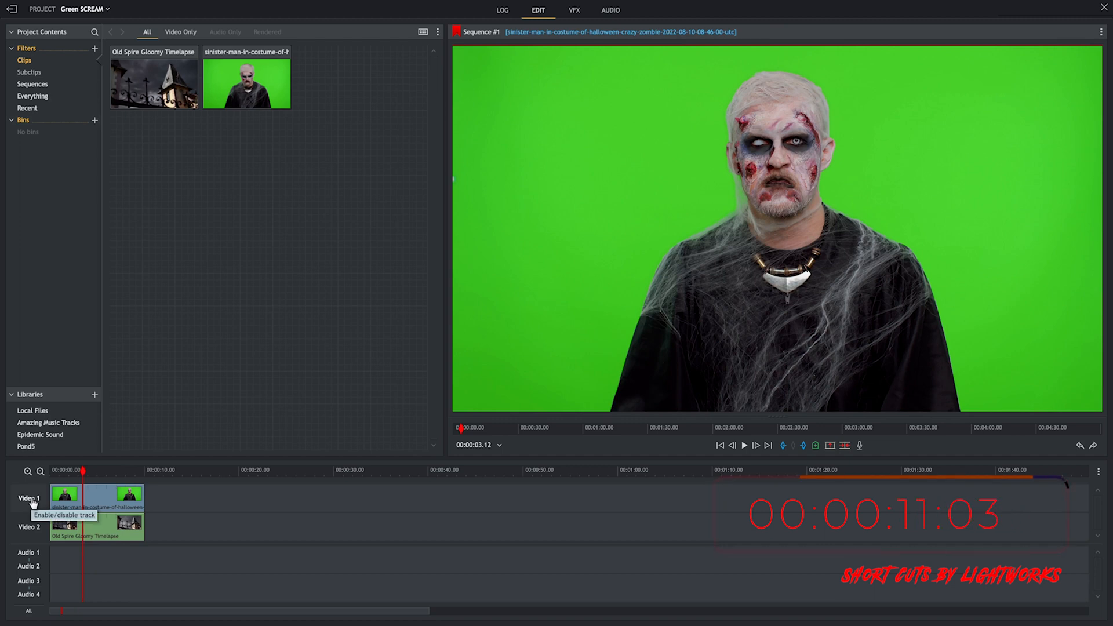
{"action": "left_click", "coordinate": [575, 9]}
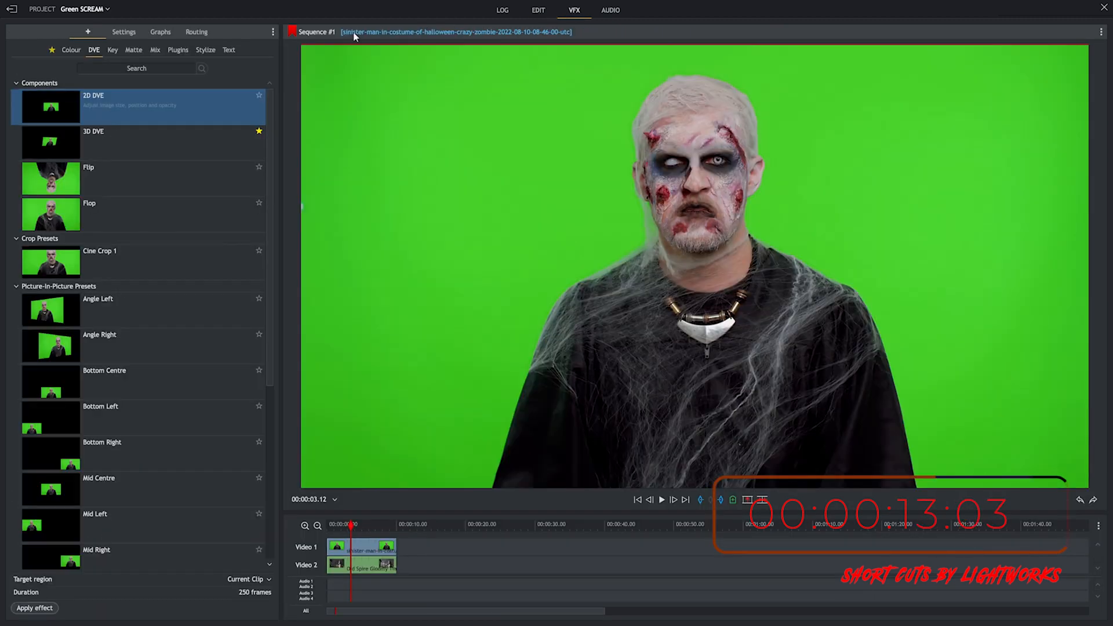
{"action": "left_click", "coordinate": [112, 49]}
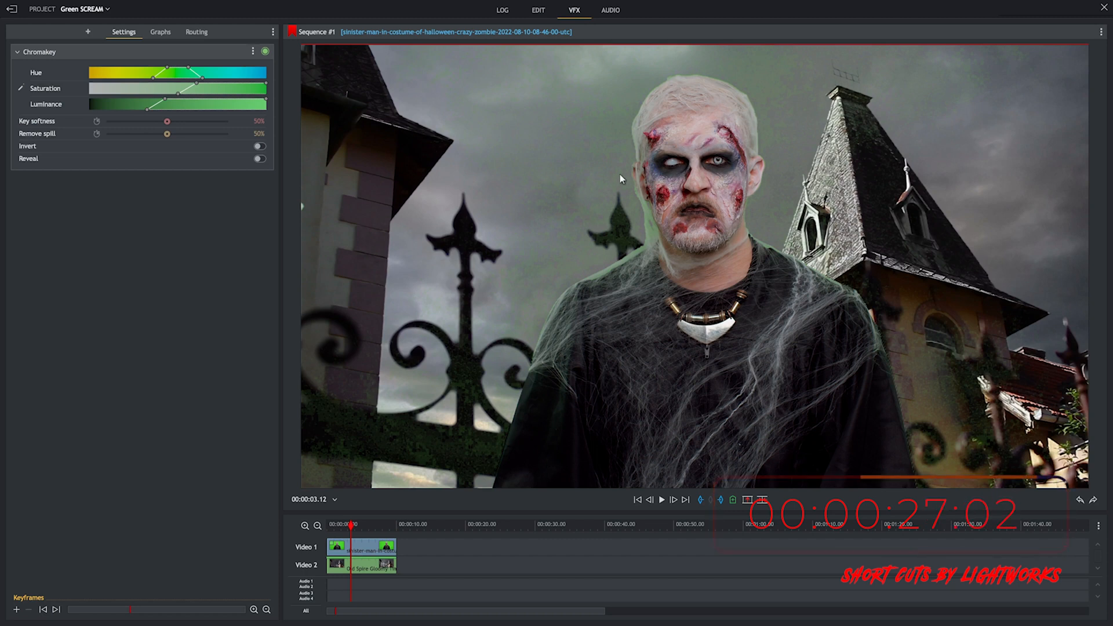
- Raise Key softness and Remove spill to 100% and play back the keyed composite
{"action": "left_click_drag", "start_coordinate": [167, 121], "coordinate": [198, 122]}
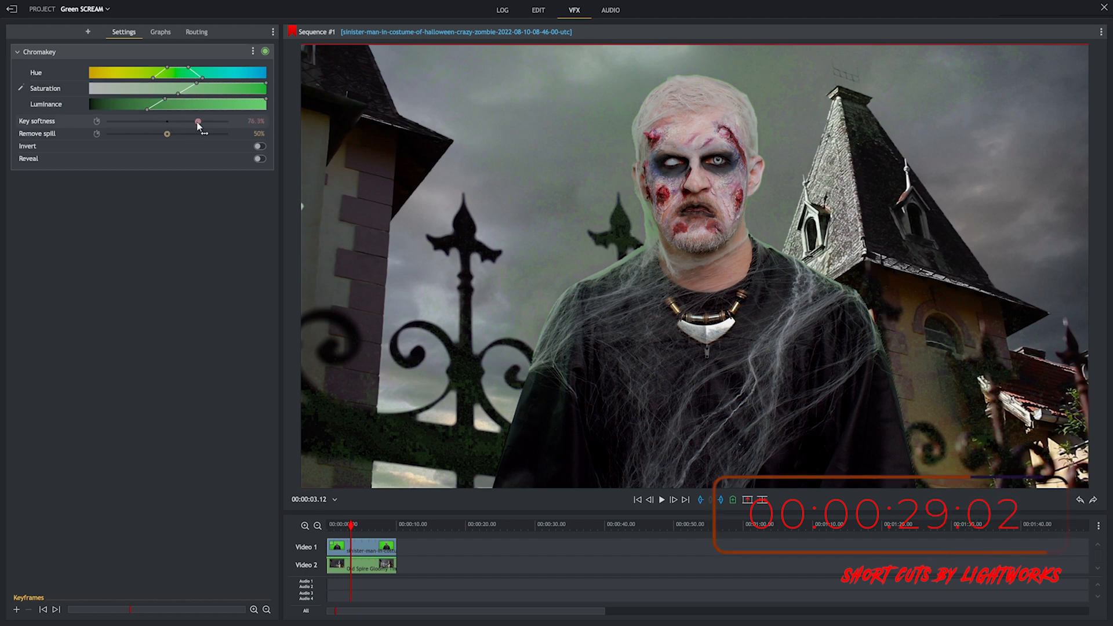
{"action": "left_click_drag", "start_coordinate": [198, 132], "coordinate": [227, 132]}
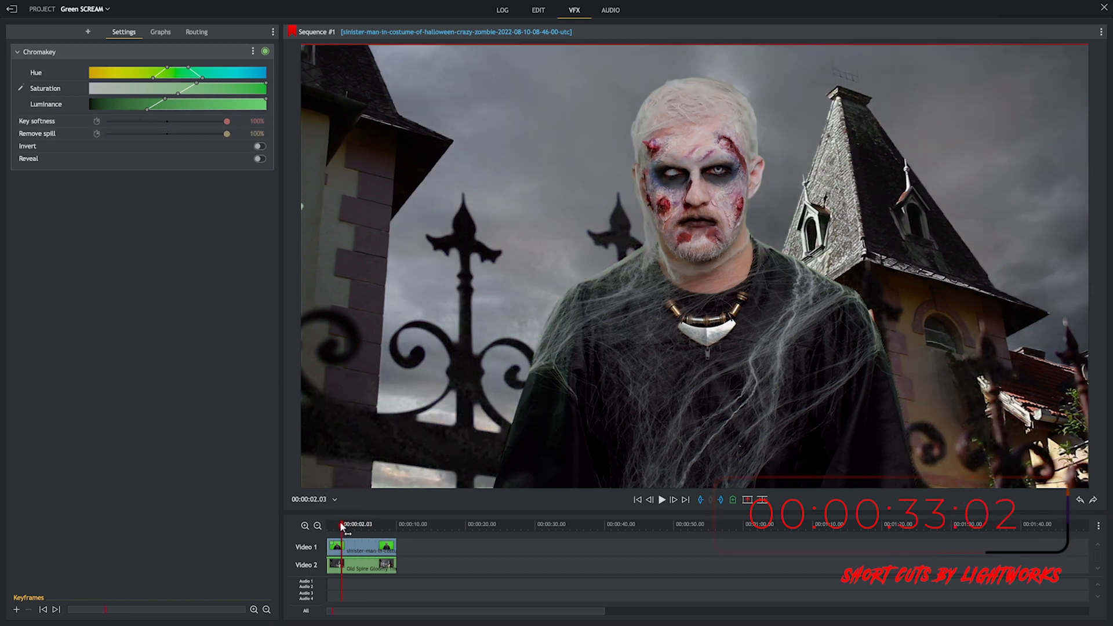
{"action": "left_click", "coordinate": [660, 515]}
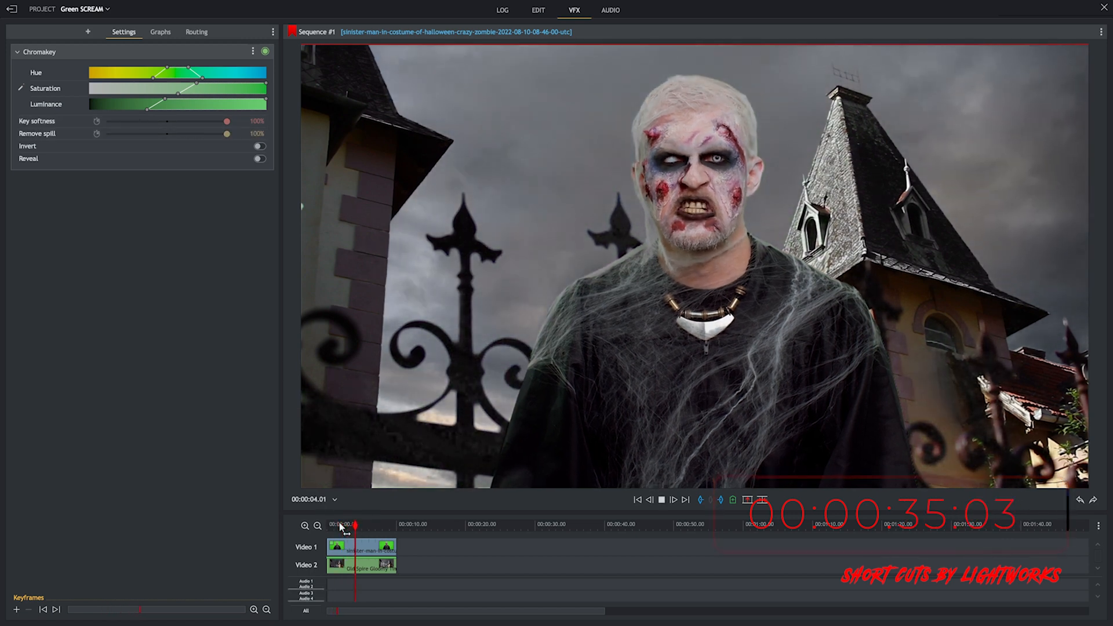
{"action": "left_click", "coordinate": [661, 514]}
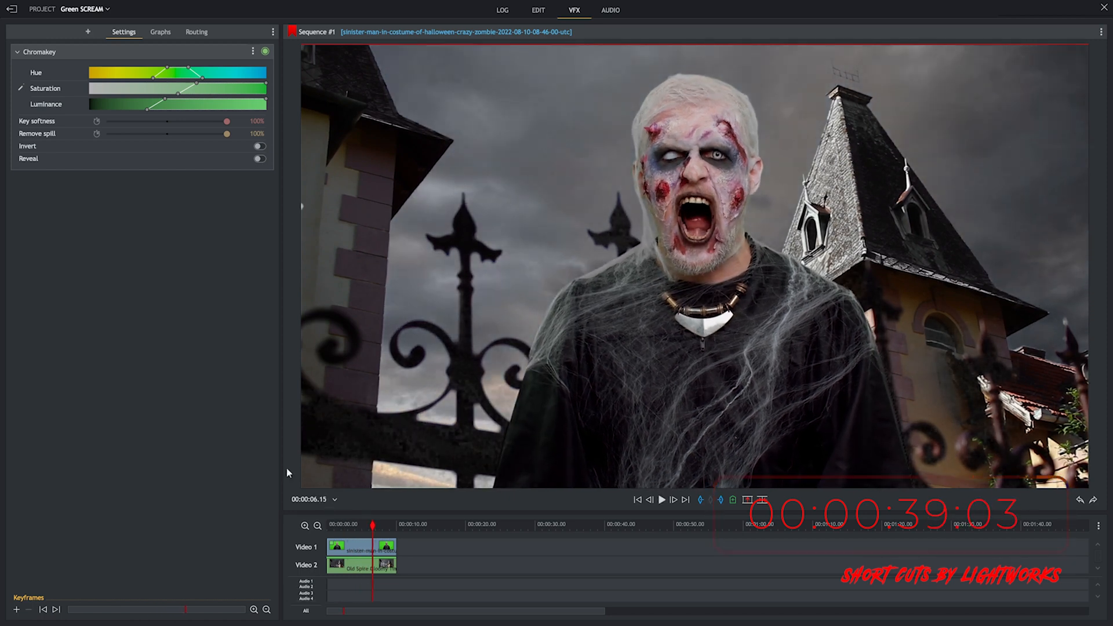
{"action": "left_click", "coordinate": [87, 33]}
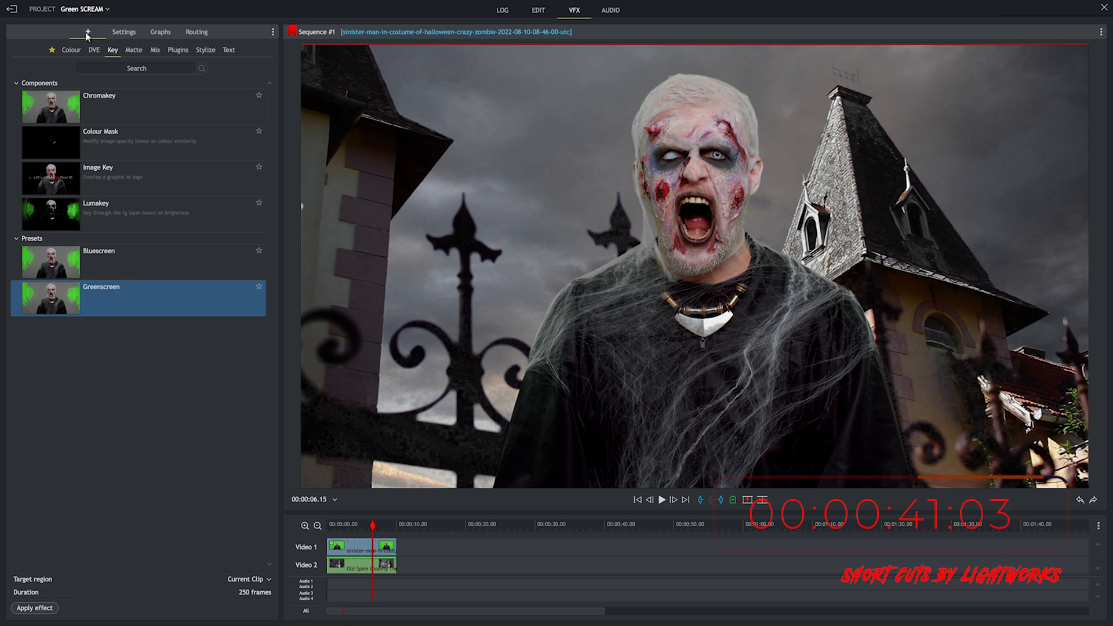
{"action": "mouse_move", "coordinate": [94, 56]}
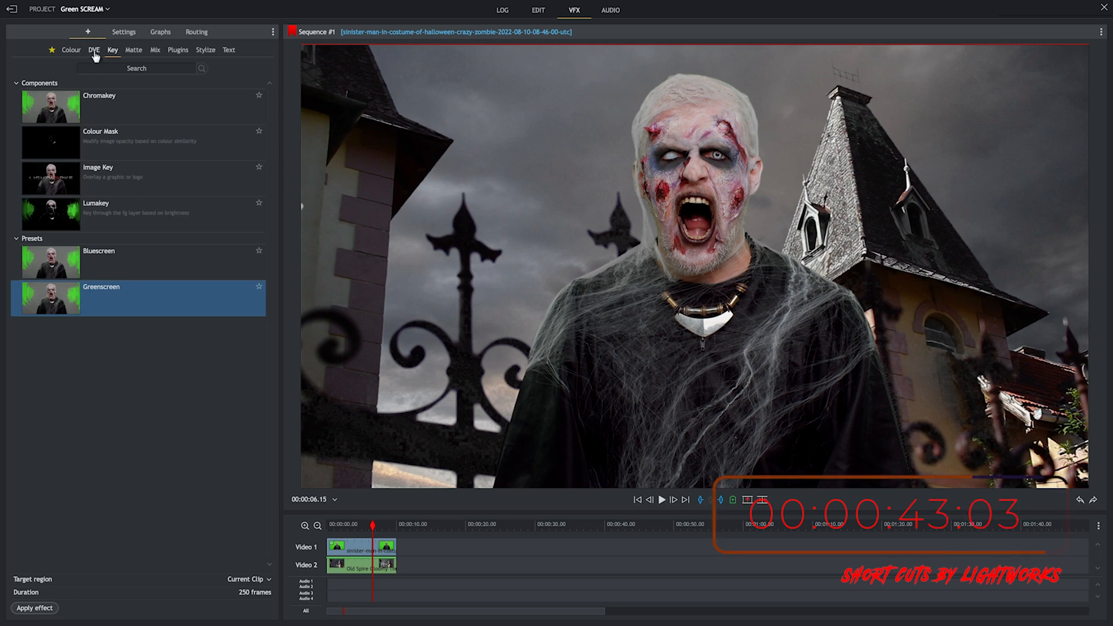
- Add a 2D DVE to the zombie layer and lower its Opacity to about 37.7%
{"action": "left_click", "coordinate": [93, 50]}
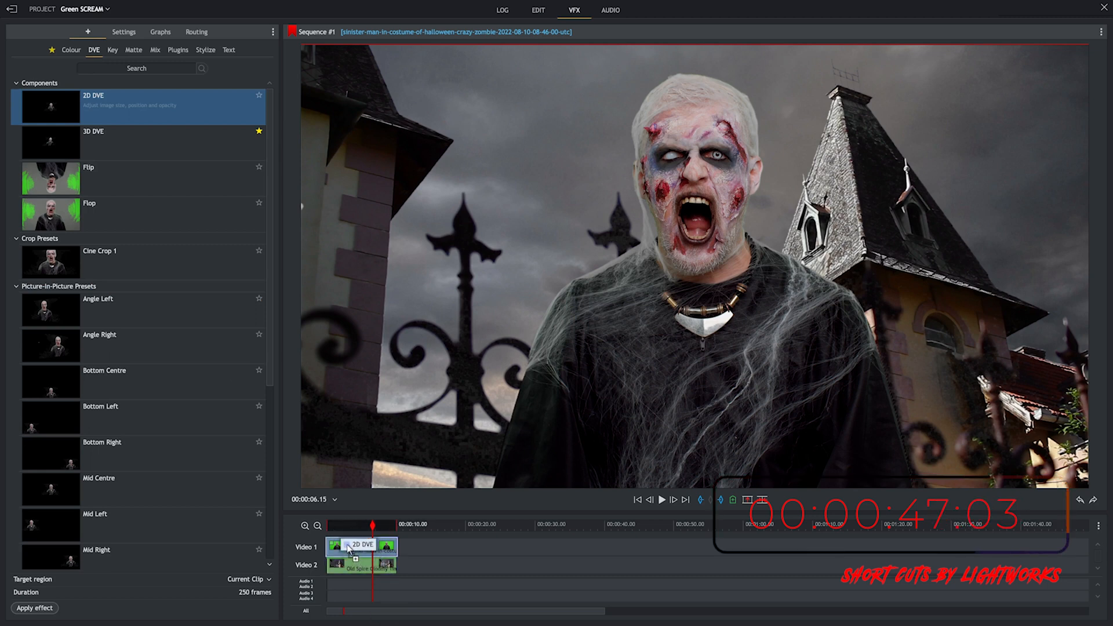
{"action": "left_click", "coordinate": [123, 31]}
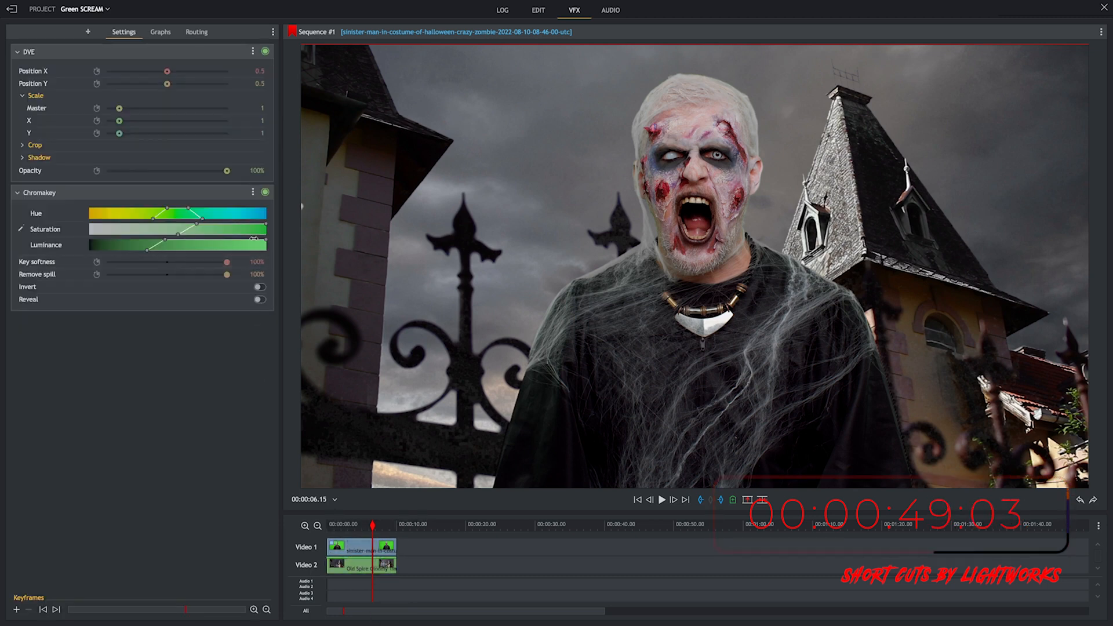
{"action": "left_click_drag", "start_coordinate": [227, 170], "coordinate": [186, 170]}
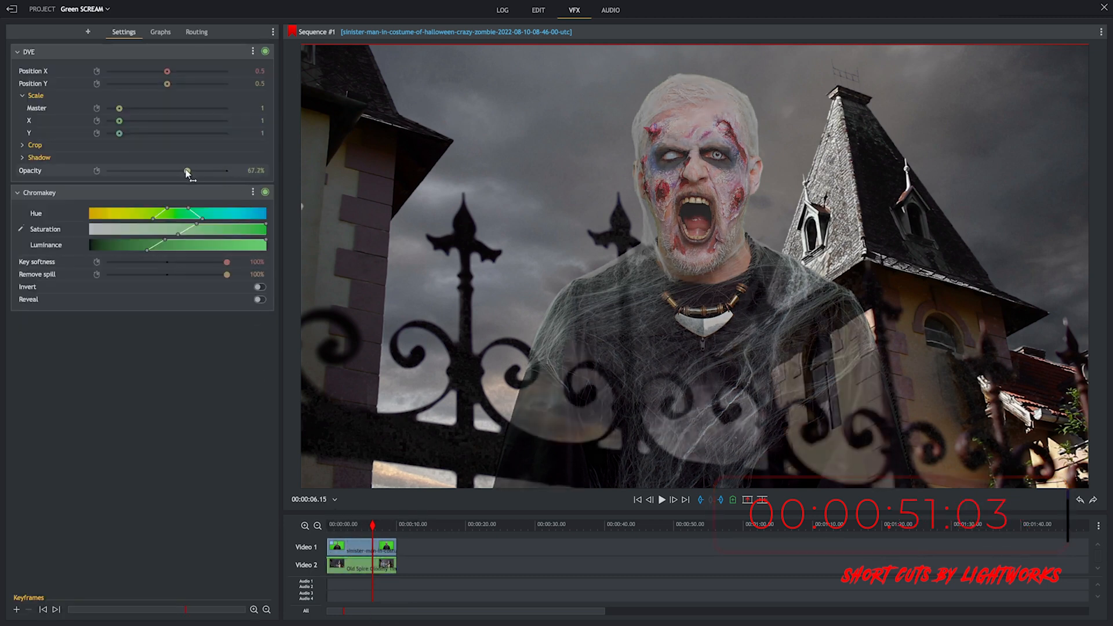
{"action": "left_click_drag", "start_coordinate": [185, 171], "coordinate": [151, 171]}
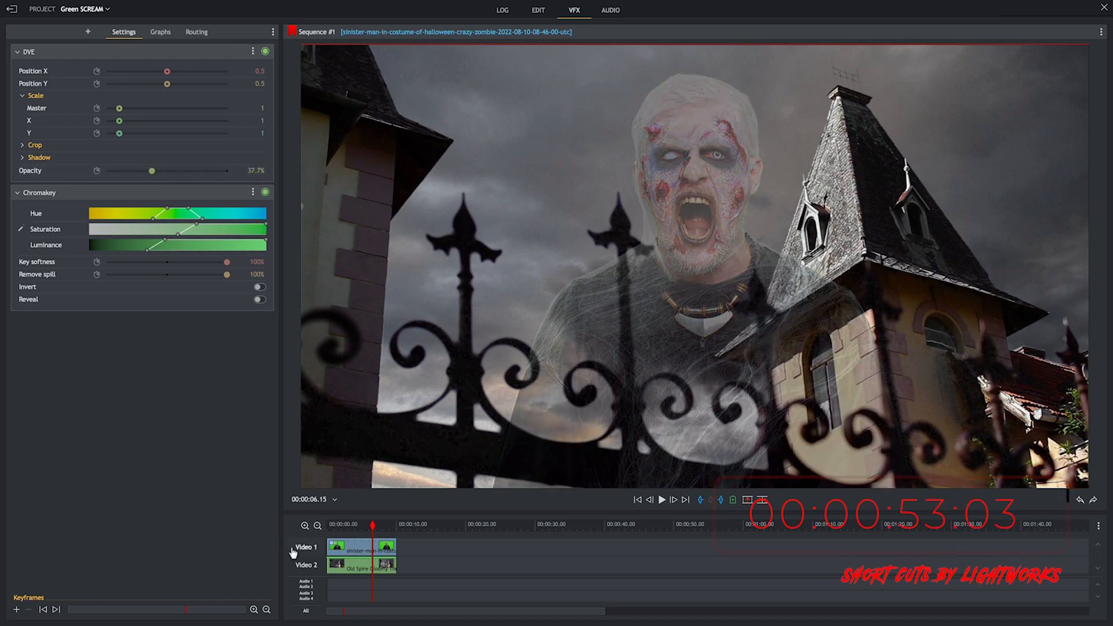
{"action": "left_click", "coordinate": [343, 526]}
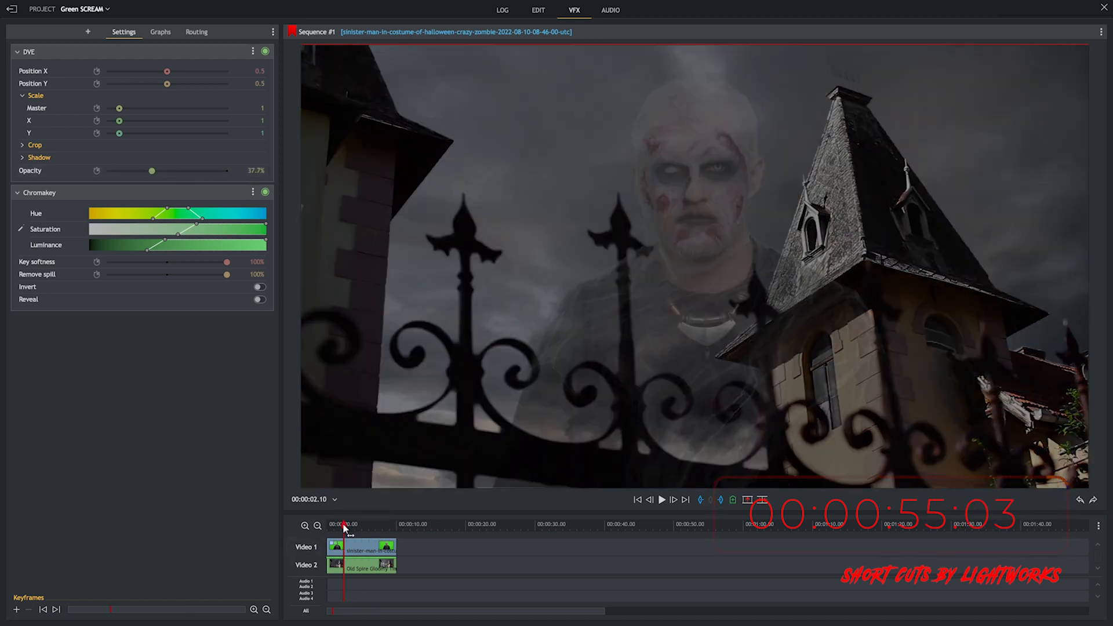
{"action": "left_click", "coordinate": [661, 501]}
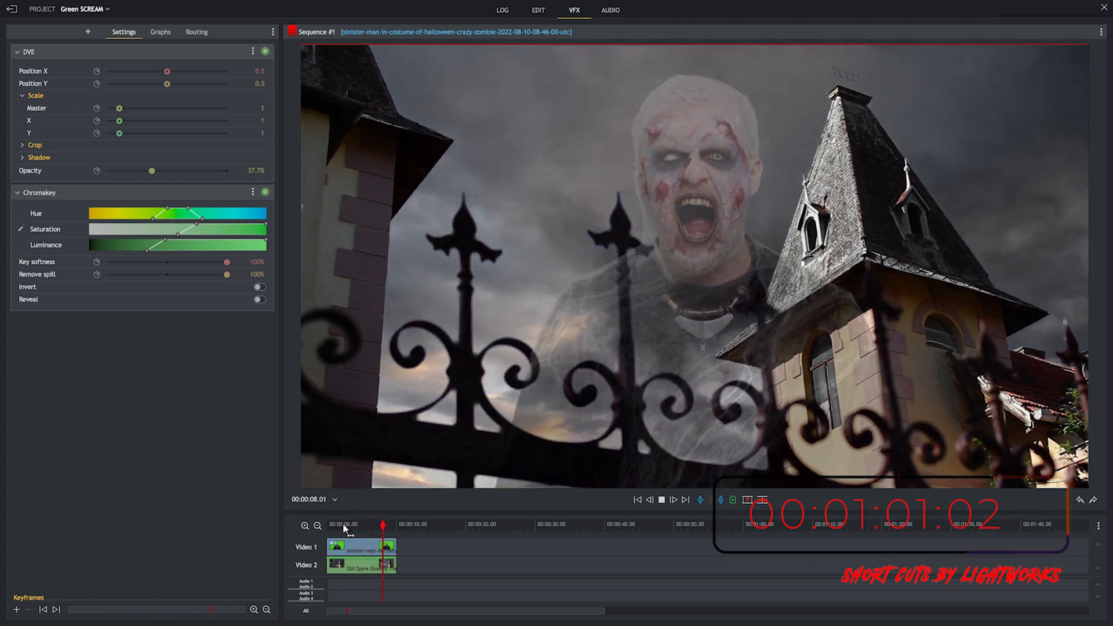
{"action": "left_click", "coordinate": [659, 516]}
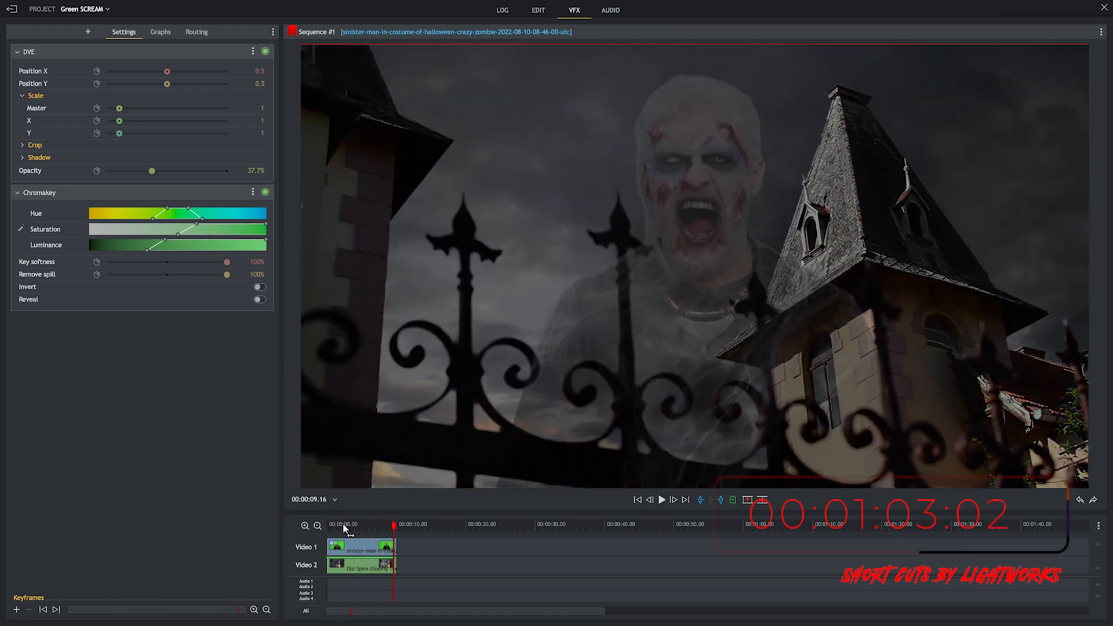